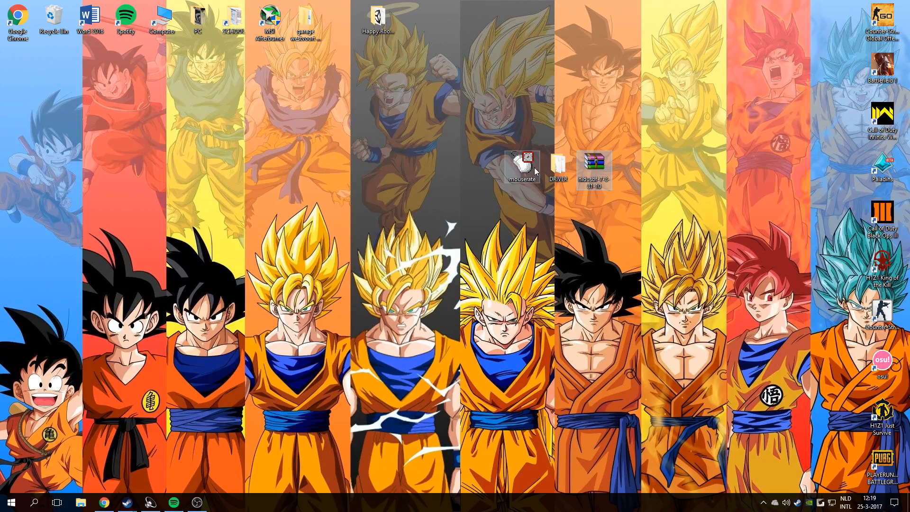
mouse_move(521, 163)
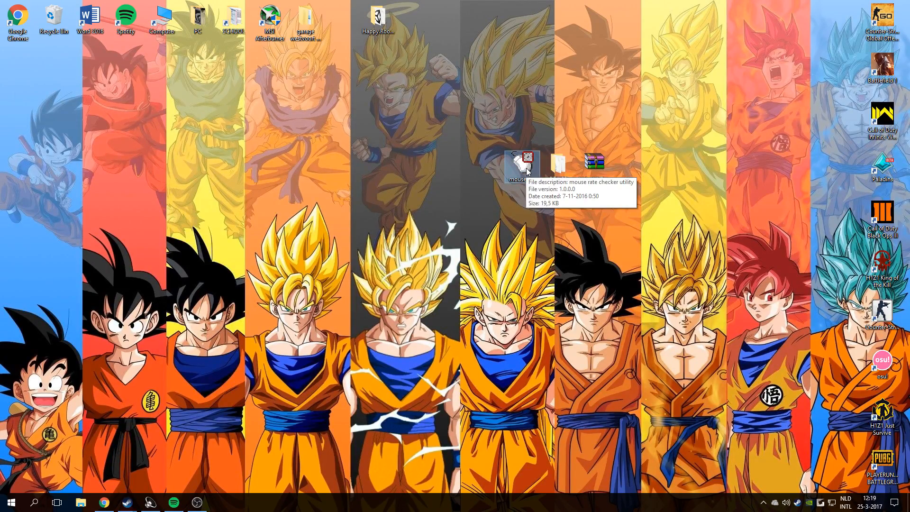
mouse_move(490, 141)
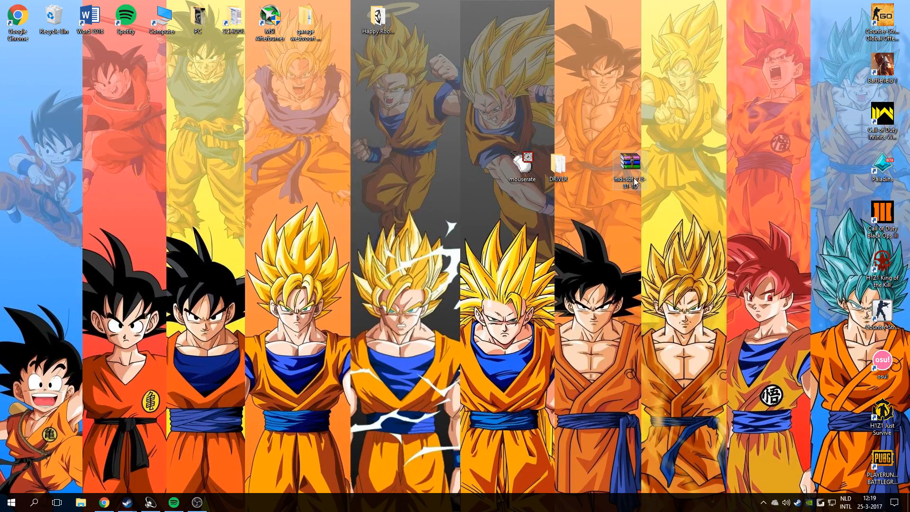
Extract the hidusbf archive in place, open its DRIVER folder and select Setup.
right_click(627, 165)
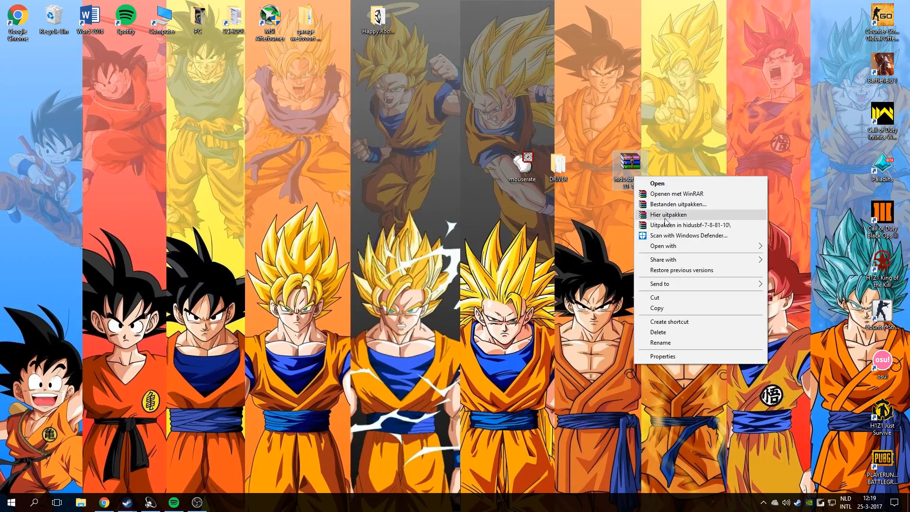
left_click(571, 219)
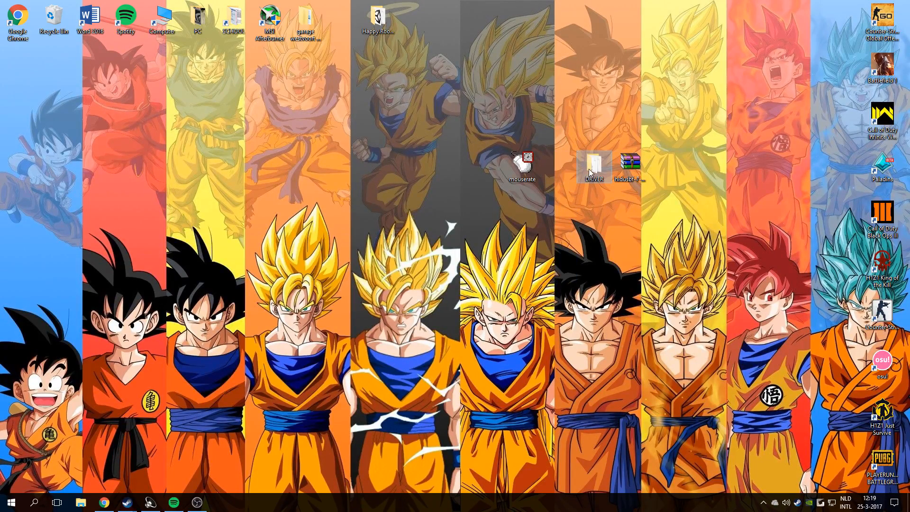
double_click(593, 163)
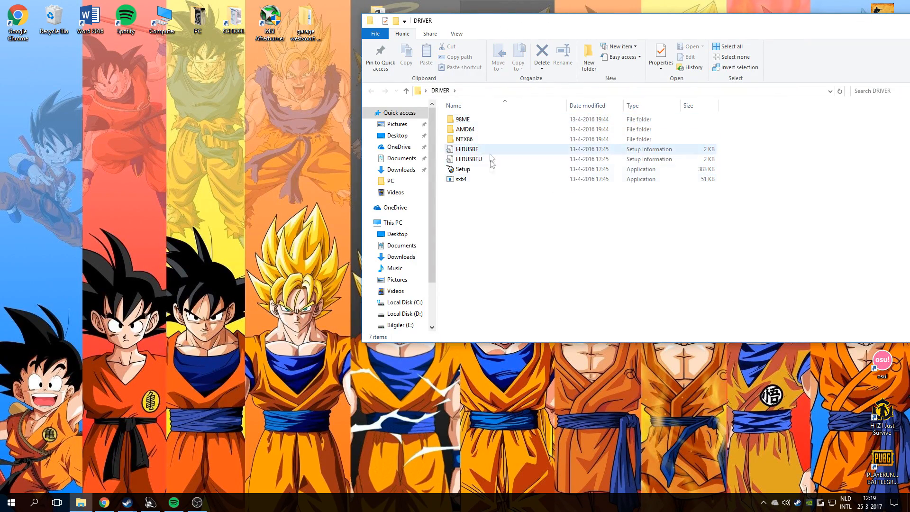
left_click(463, 169)
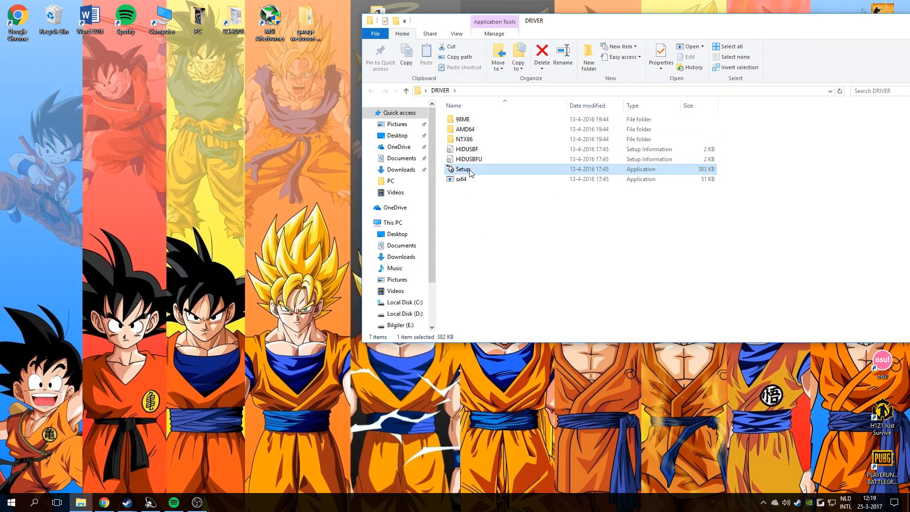
Launch USB Mouse Rate Adjuster Setup and open the Selected Rate list for the 500-rate mouse.
double_click(462, 169)
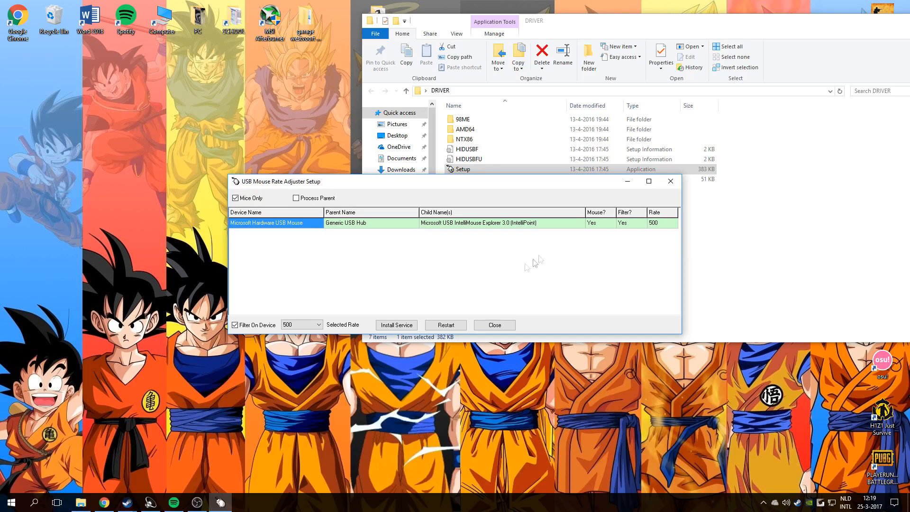
mouse_move(334, 226)
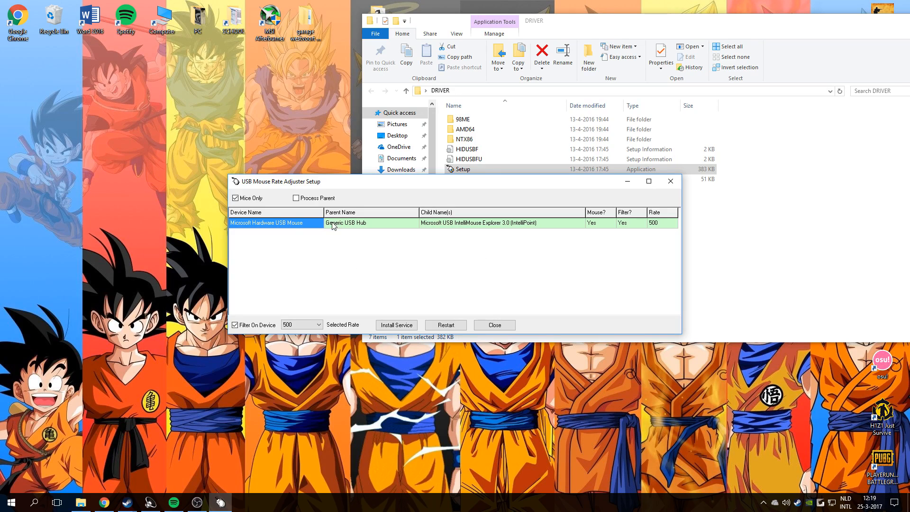
mouse_move(236, 198)
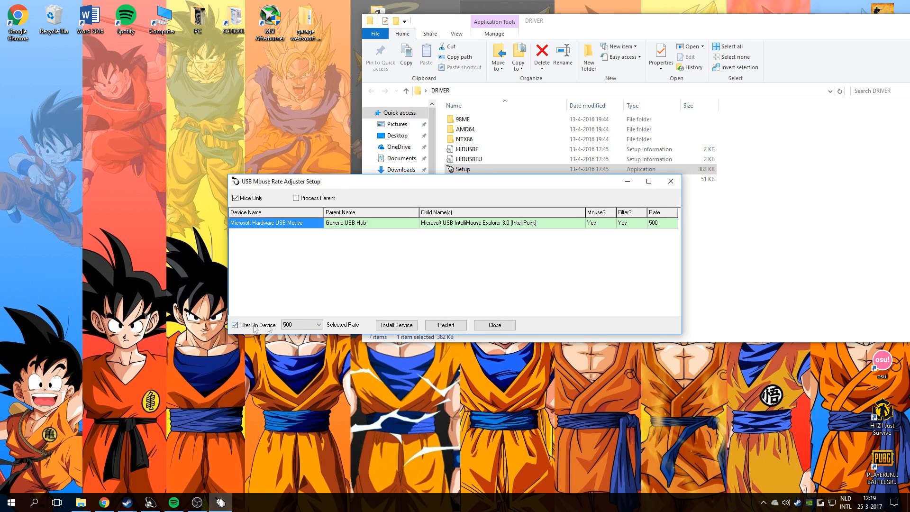
mouse_move(294, 207)
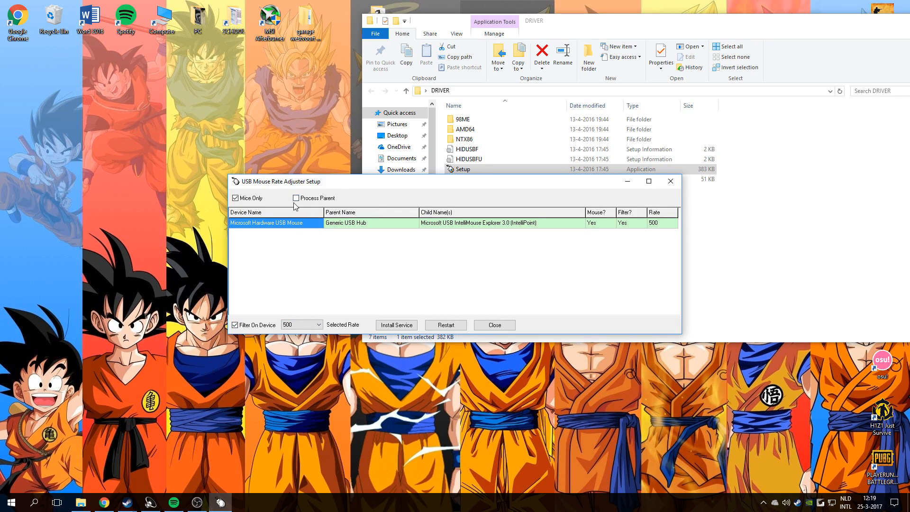
left_click(316, 325)
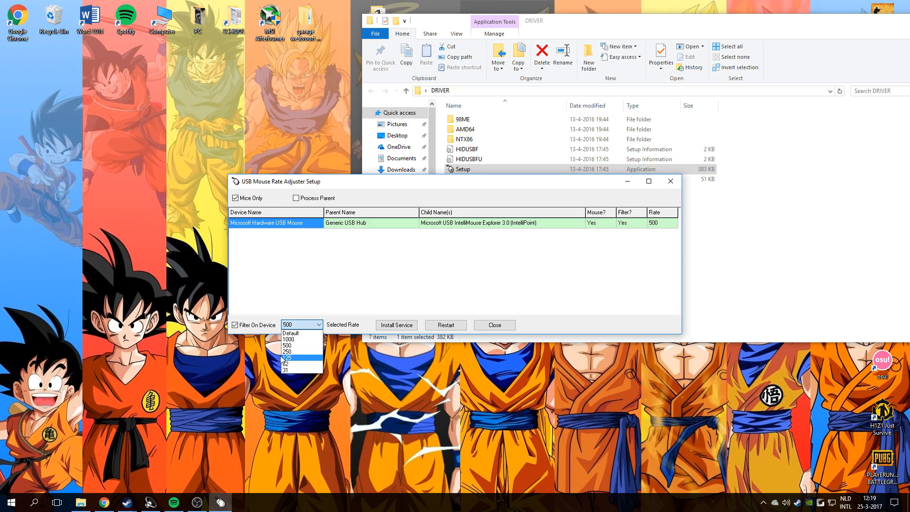
mouse_move(290, 352)
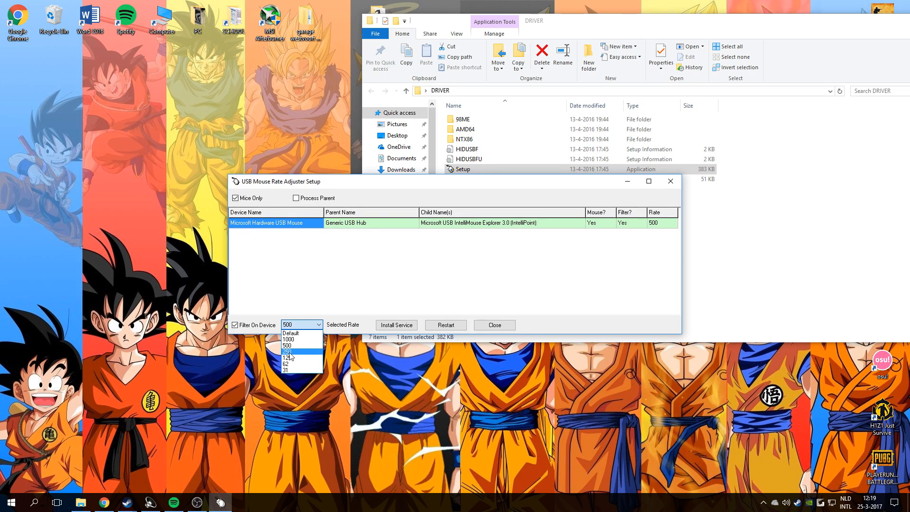
mouse_move(295, 349)
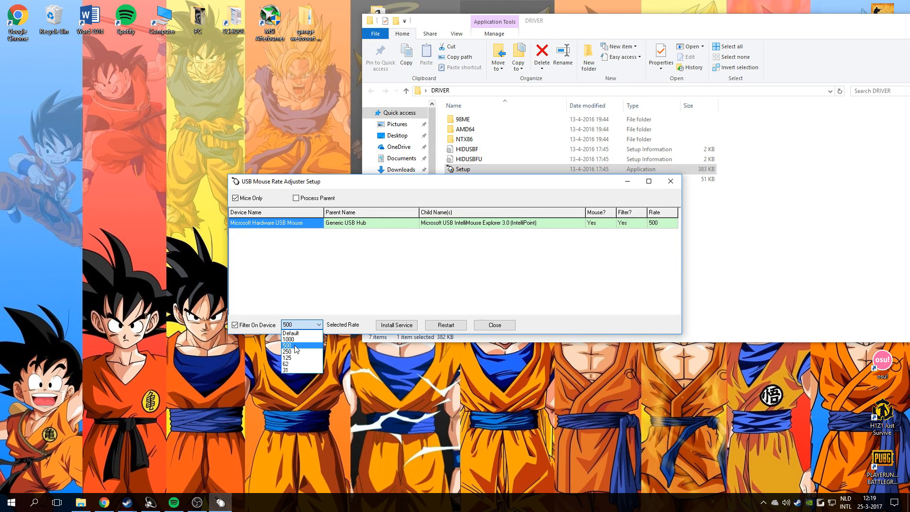
mouse_move(290, 333)
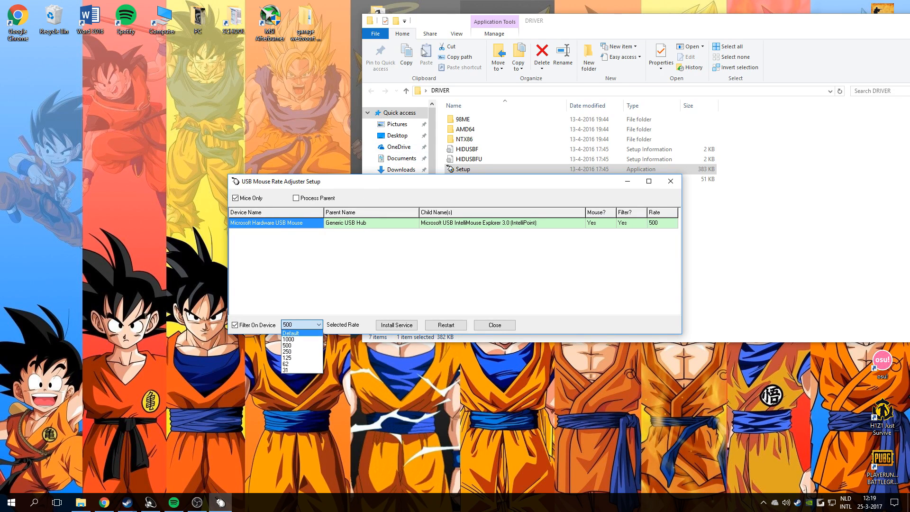
Run Mouse Rate Checker from the desktop to measure the mouse's baseline average rate.
left_click(494, 324)
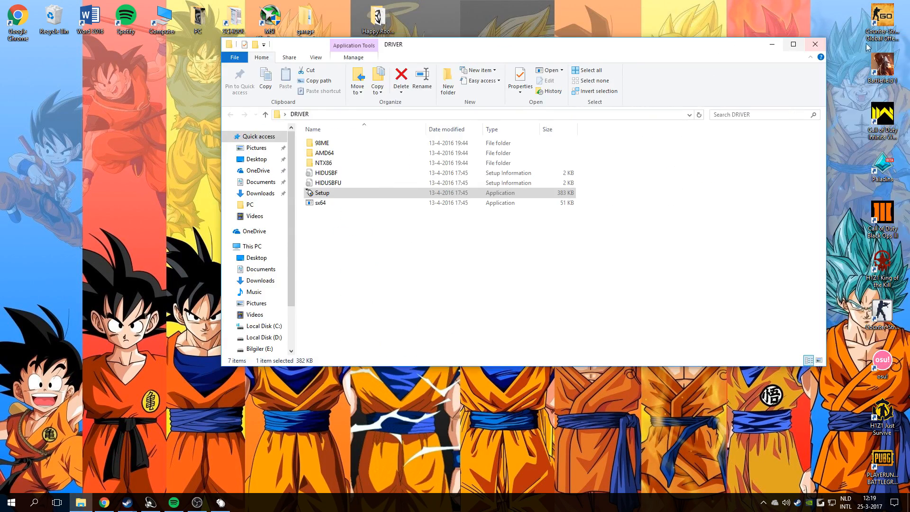
double_click(322, 192)
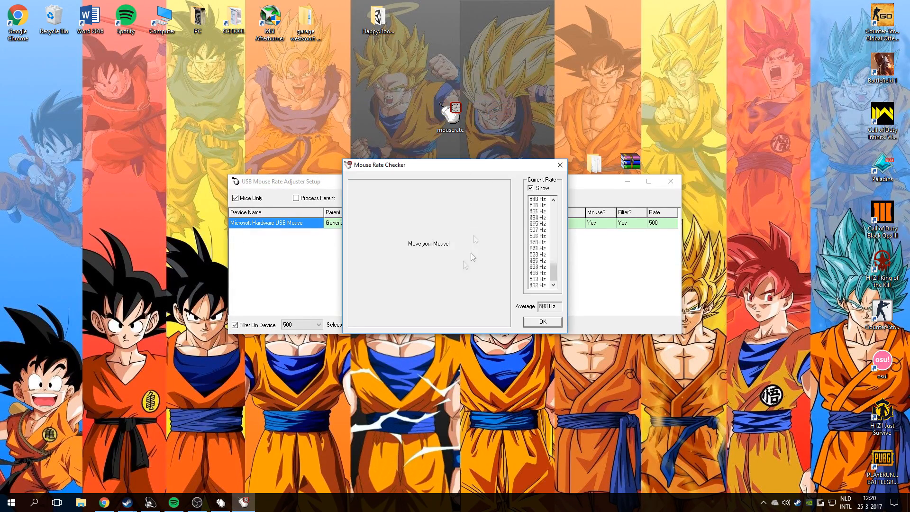
mouse_move(426, 257)
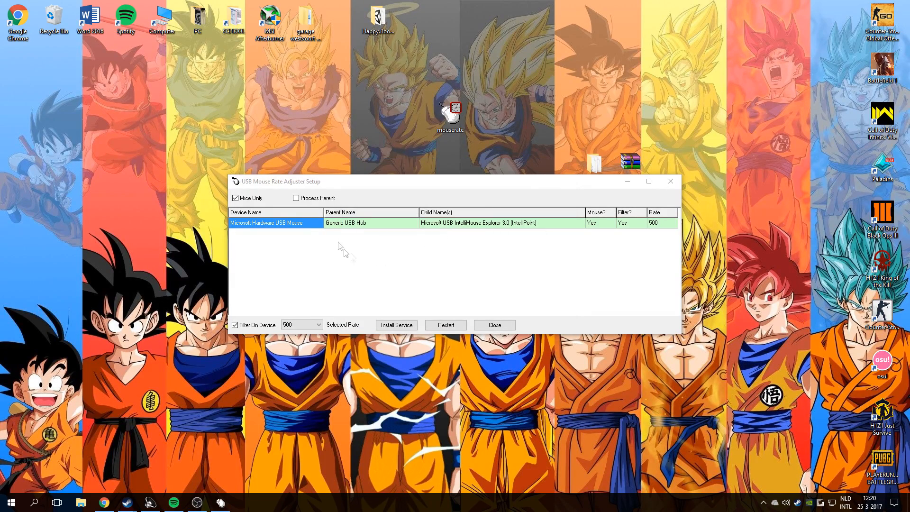
Select the 1000 rate, install the HIDUSBF filter service, and restart the mouse driver.
left_click(318, 324)
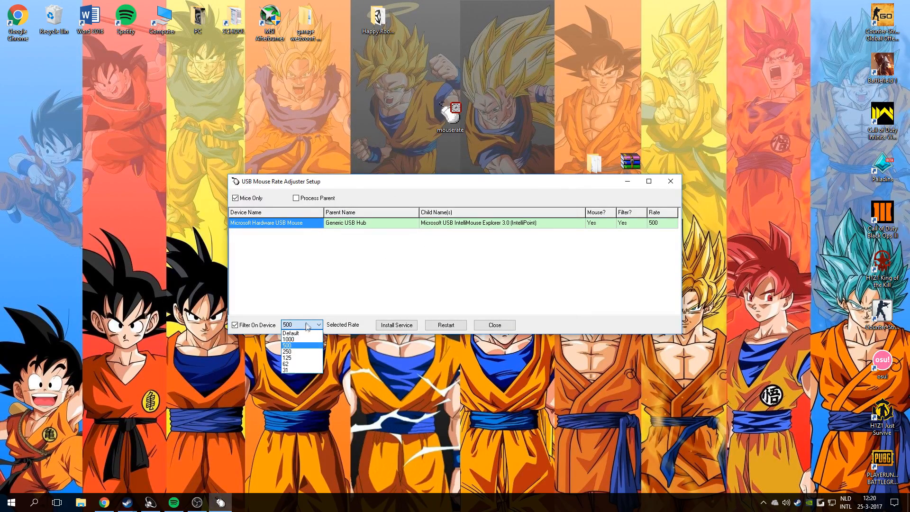
mouse_move(296, 339)
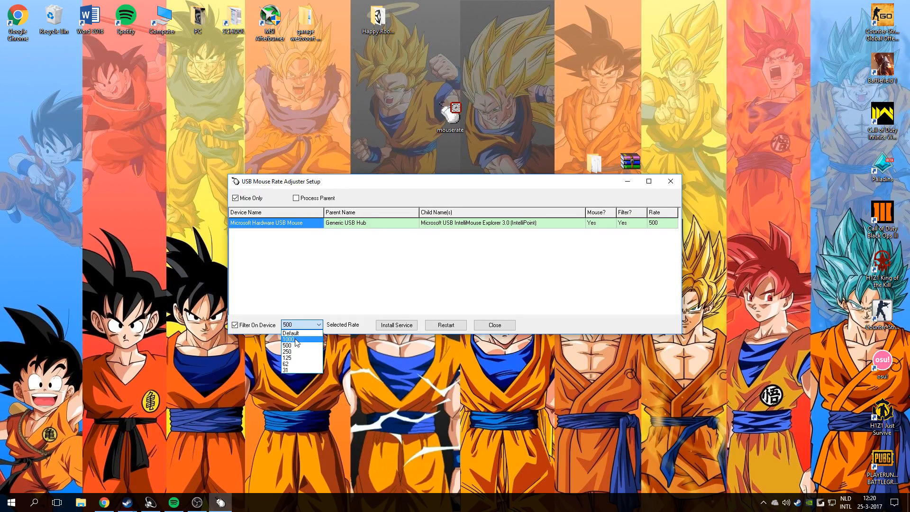
left_click(289, 338)
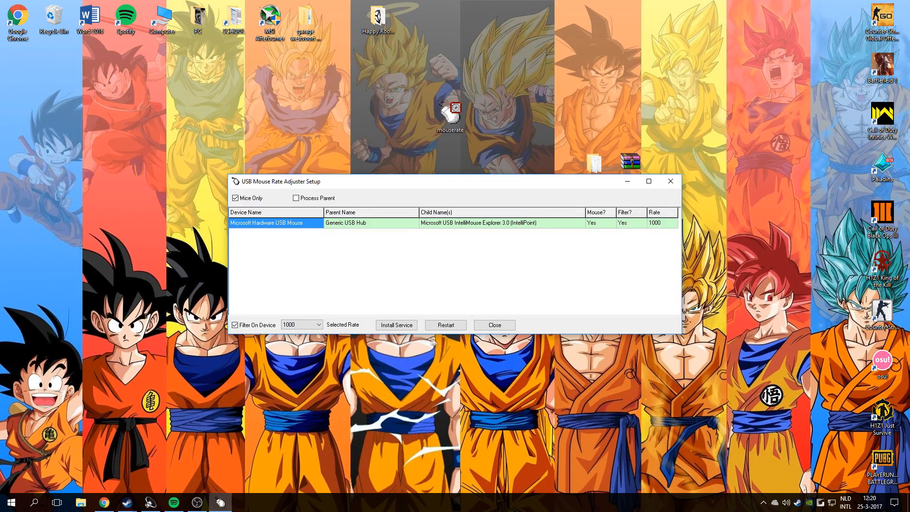
mouse_move(396, 324)
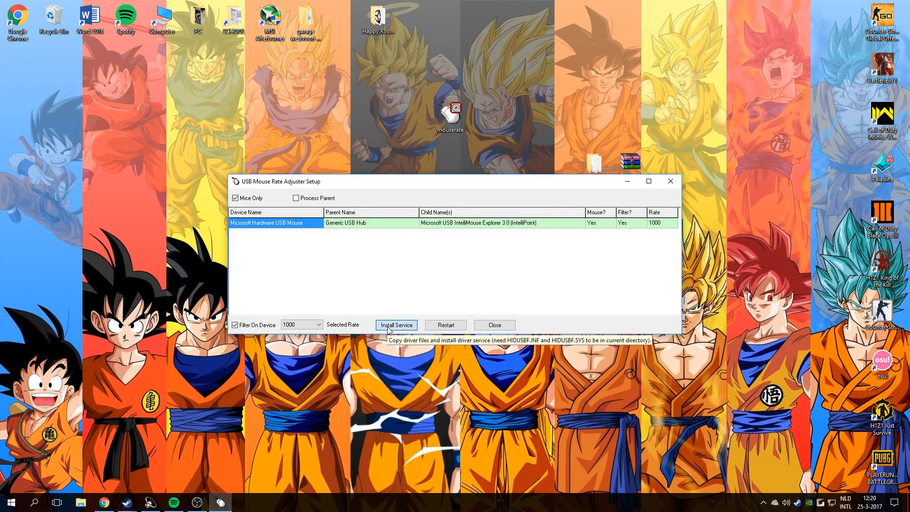
left_click(396, 324)
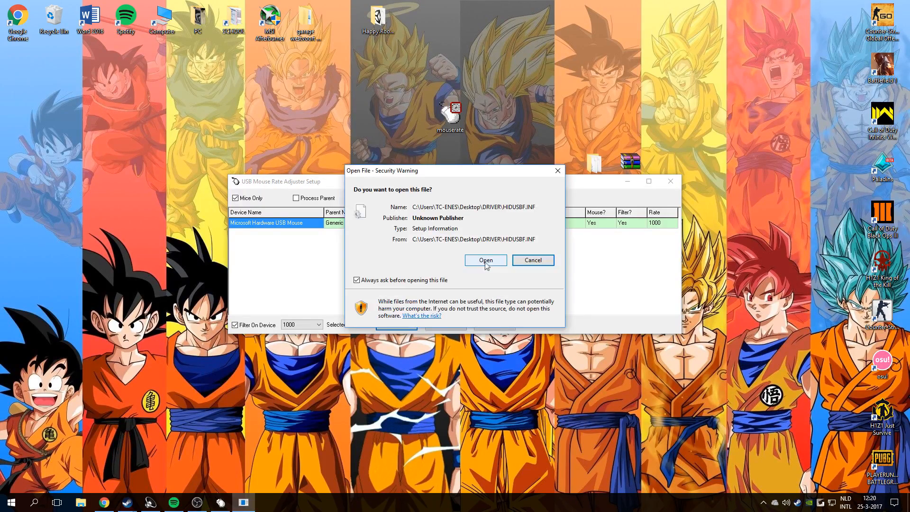
left_click(485, 259)
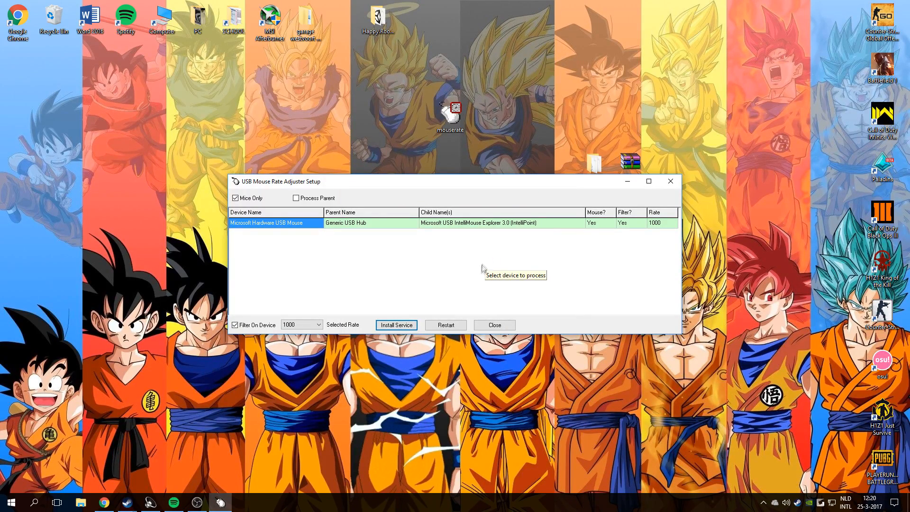
left_click(395, 325)
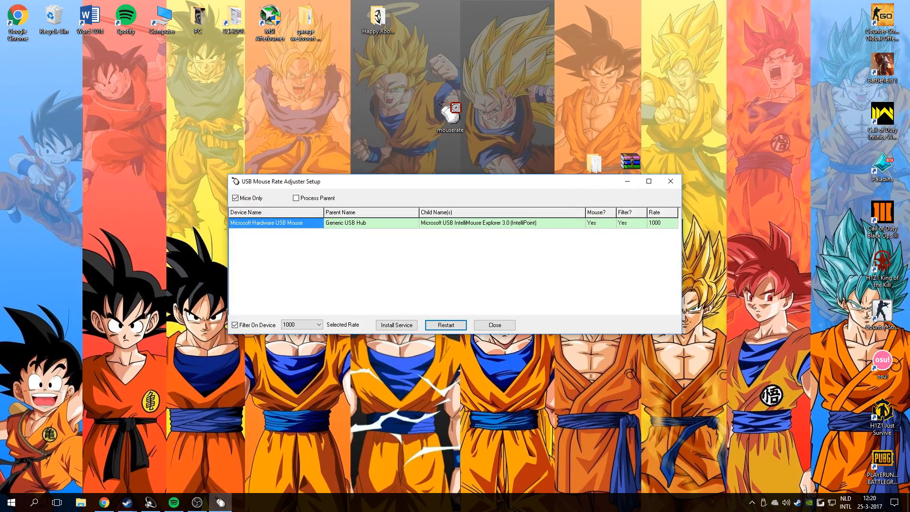
mouse_move(436, 112)
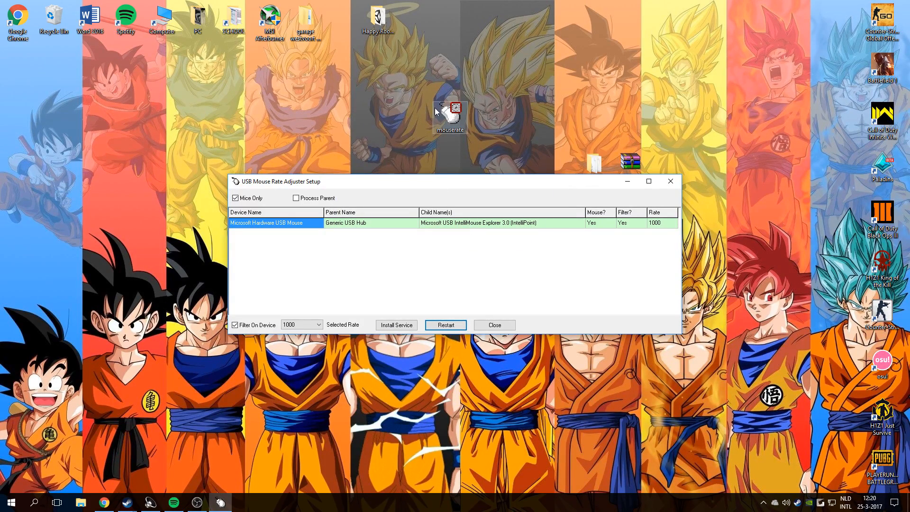
Rerun Mouse Rate Checker and confirm an average of about 993 Hz.
left_click(444, 324)
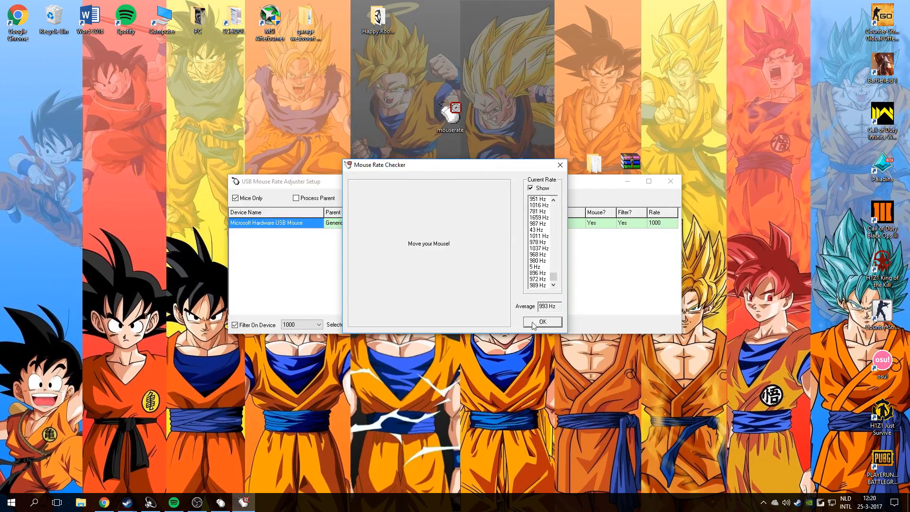
mouse_move(468, 237)
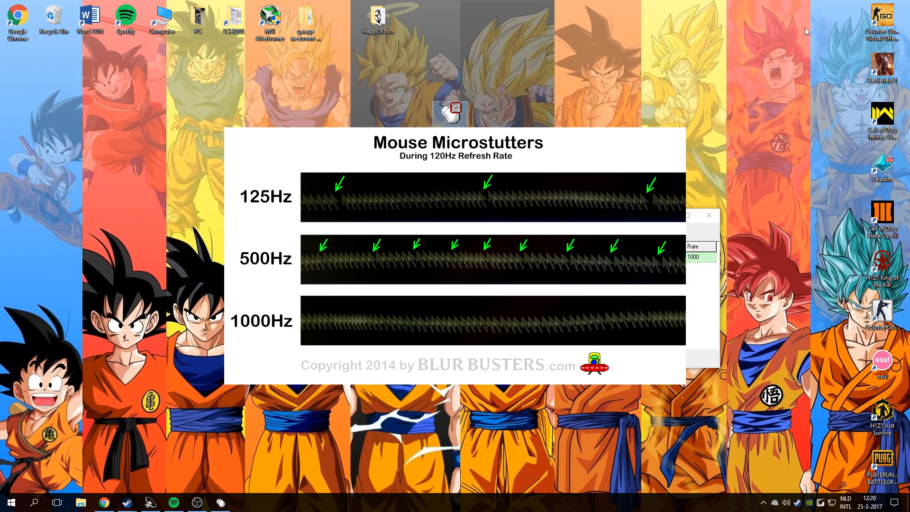
mouse_move(450, 113)
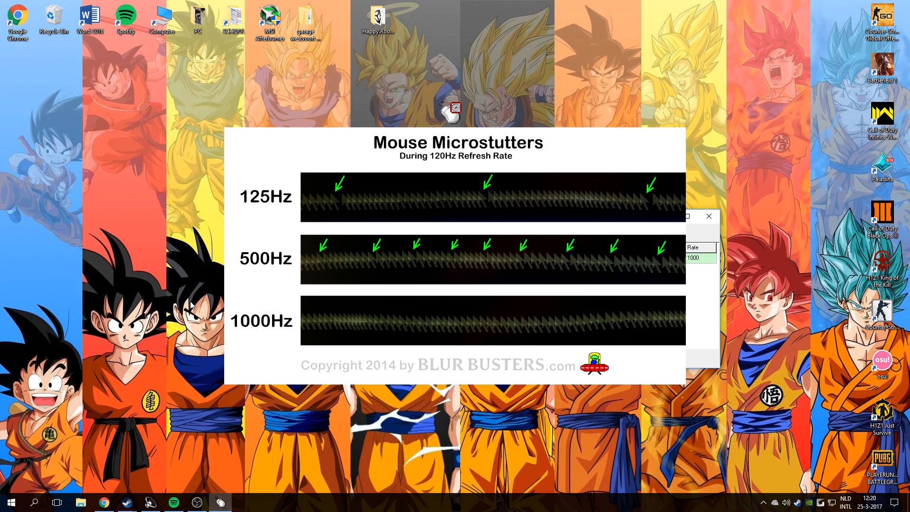
mouse_move(52, 418)
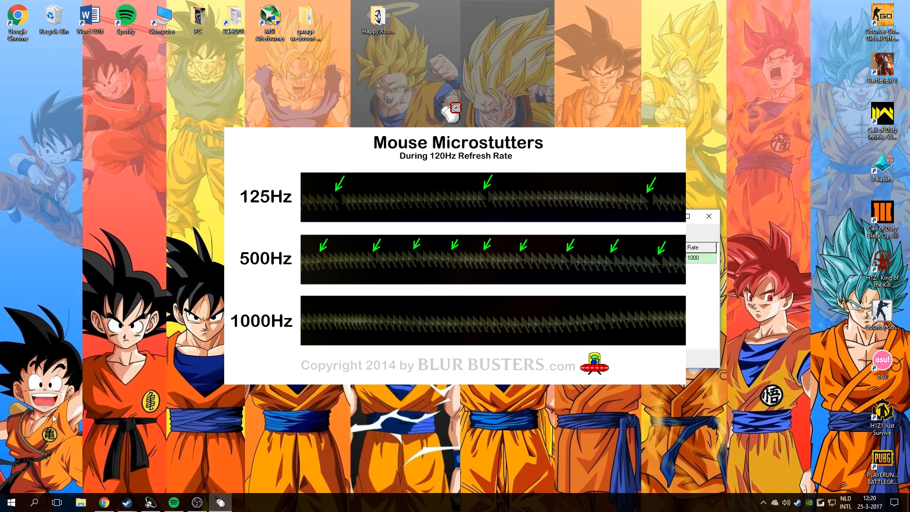